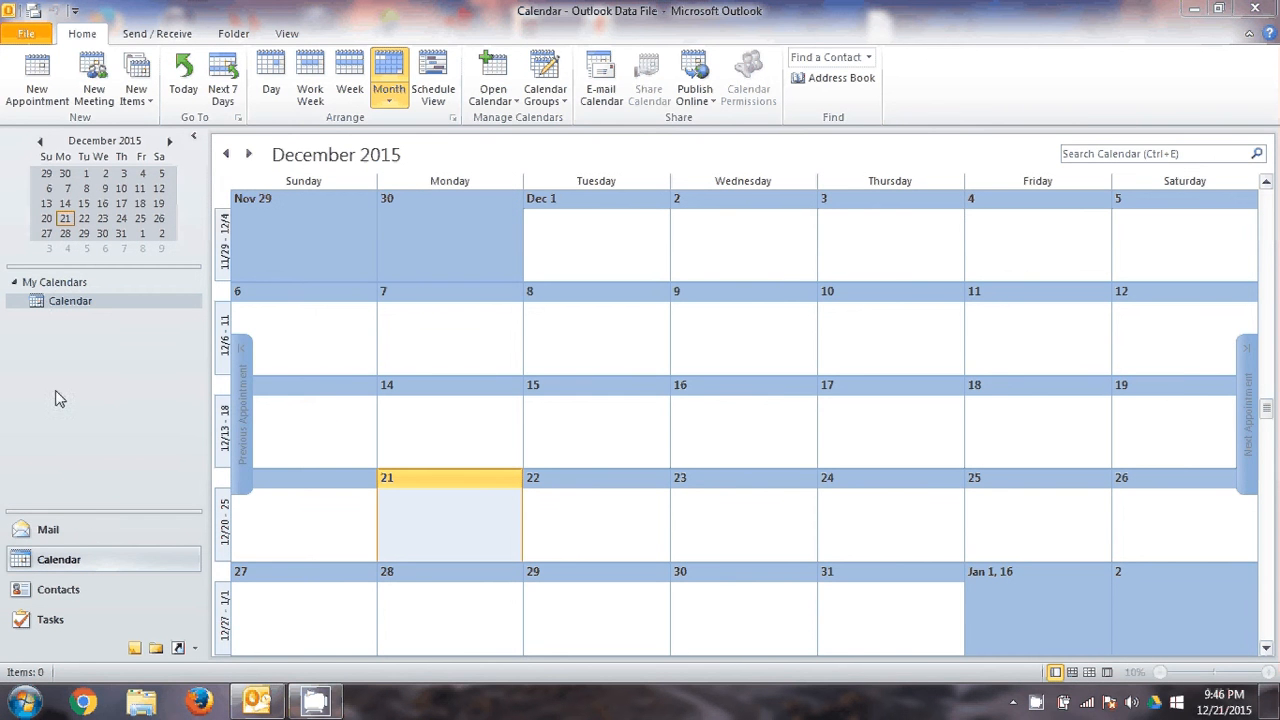
mouse_move(430, 516)
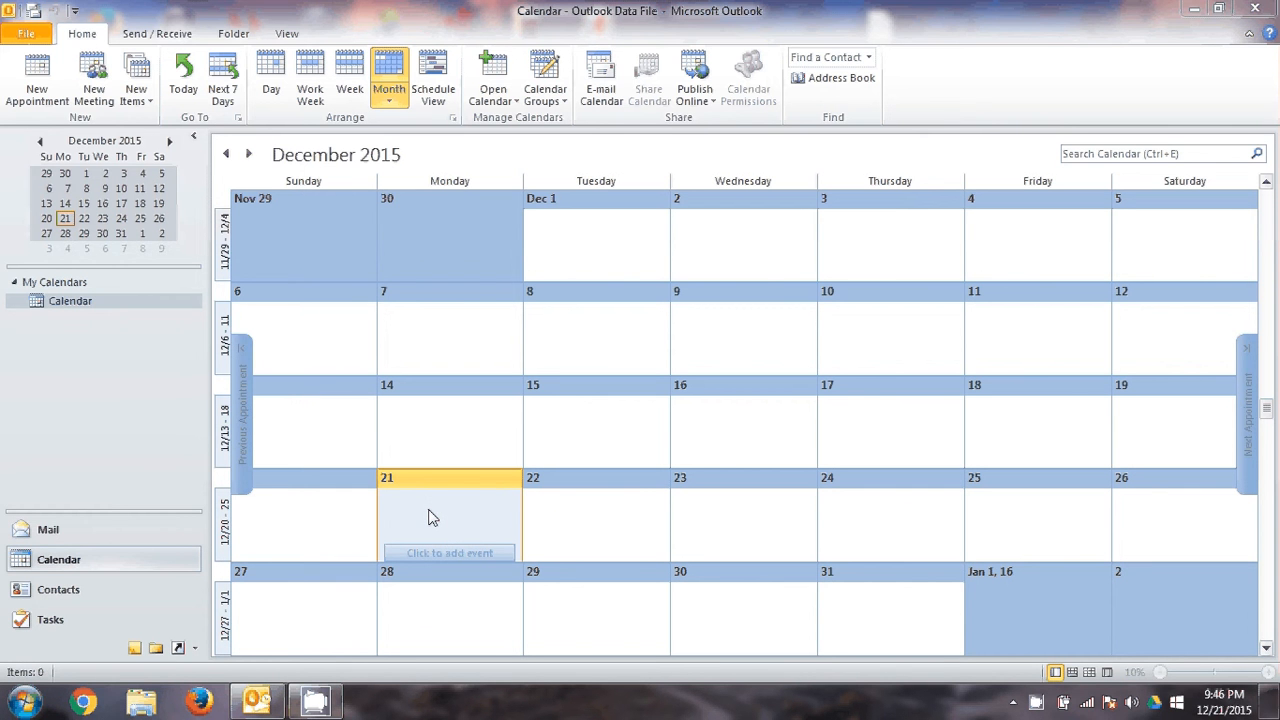
mouse_move(432, 516)
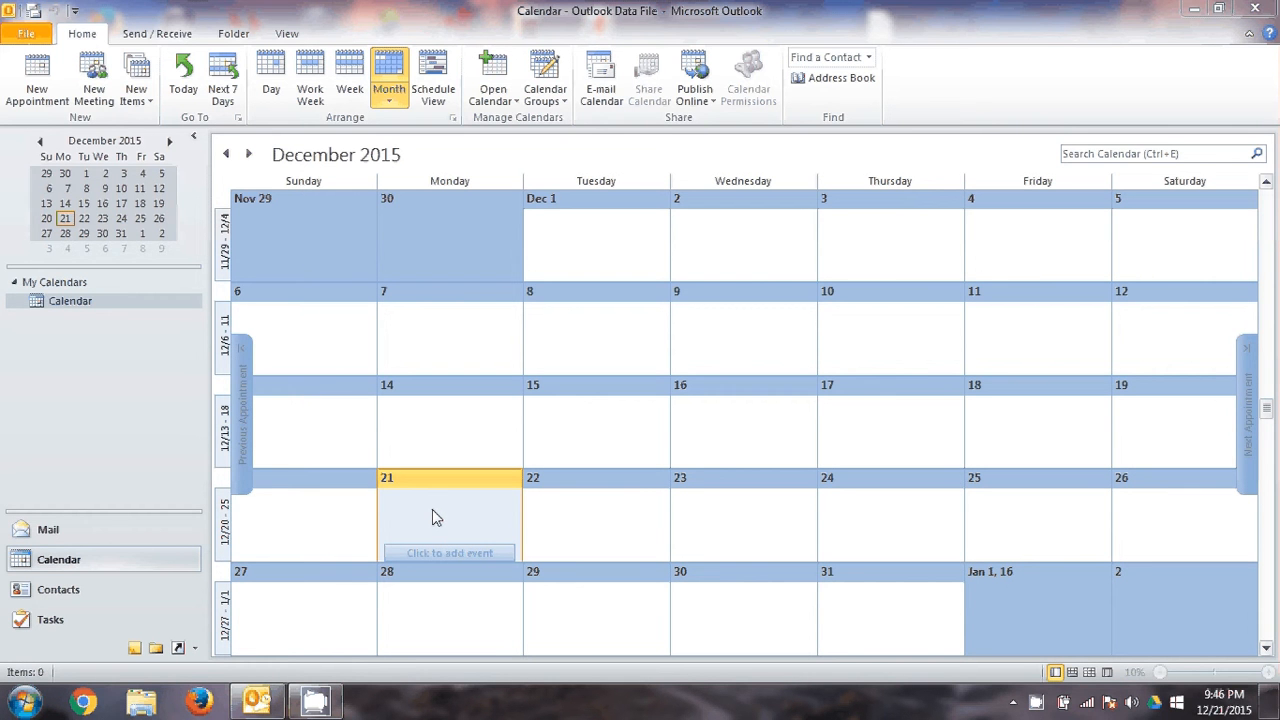
mouse_move(460, 520)
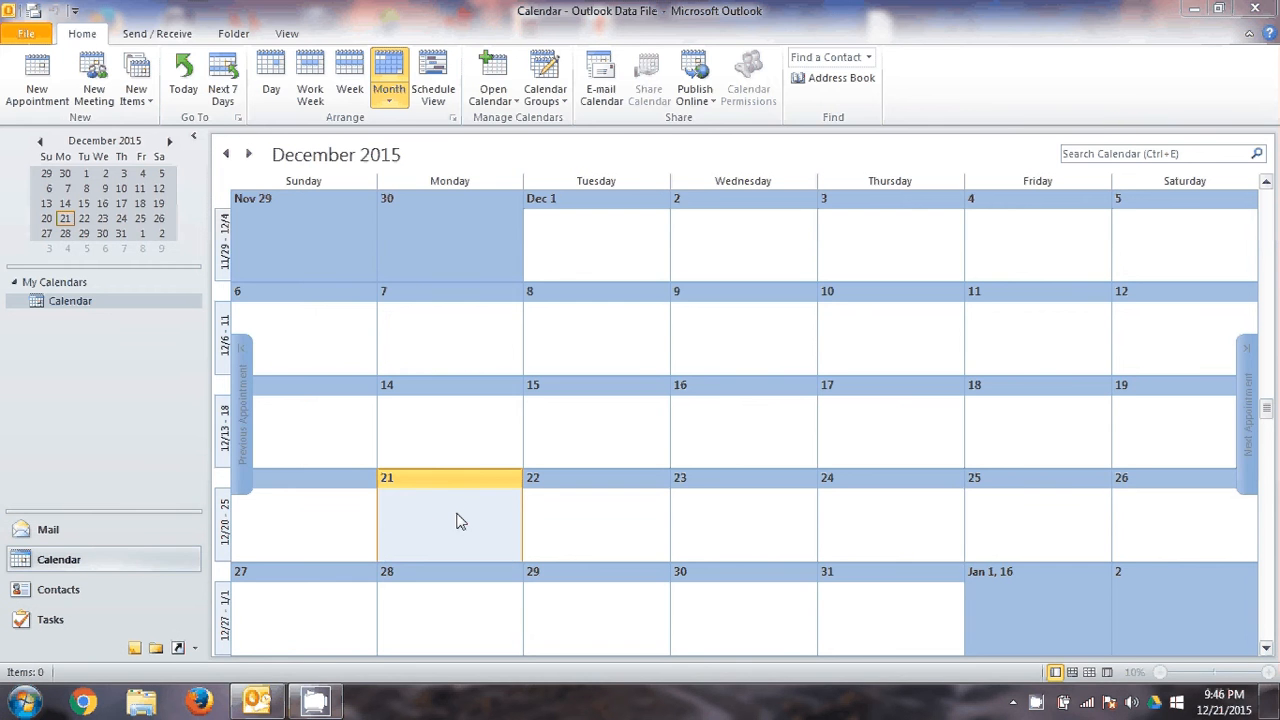
Start an all-day event on December 21 with subject 'this is a test event' and move into its body.
double_click(450, 520)
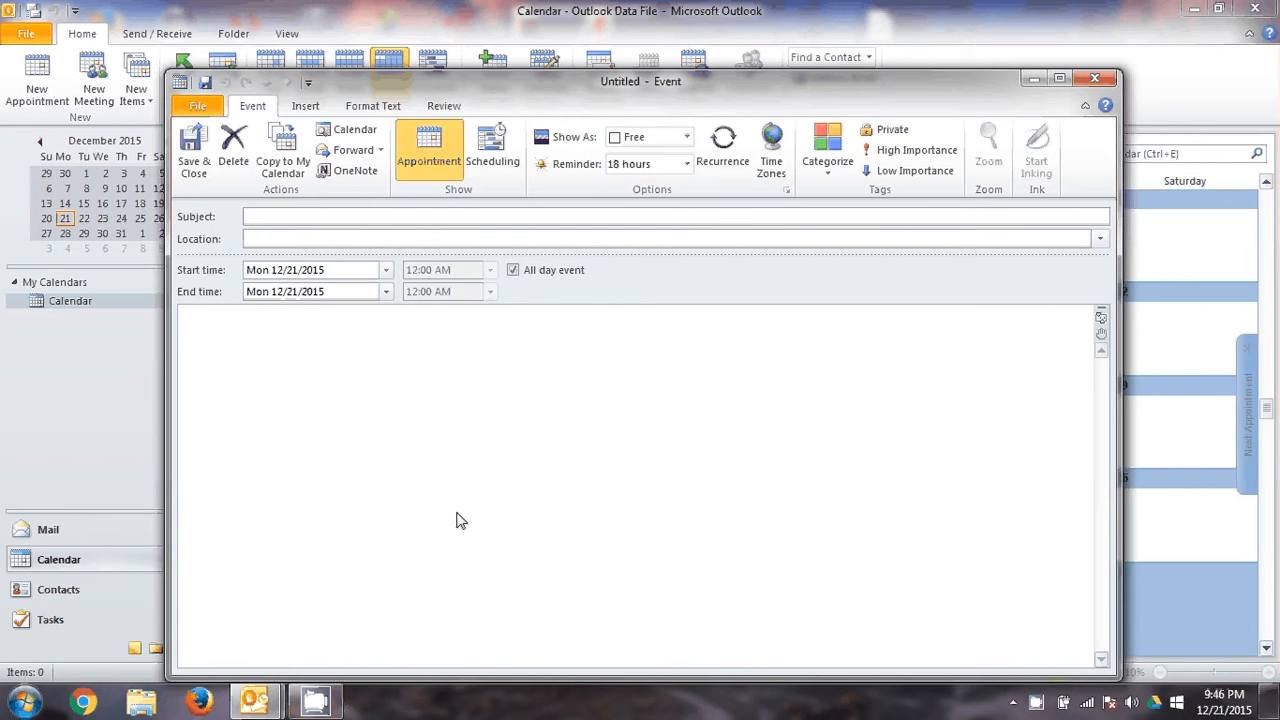
type("this is a test event")
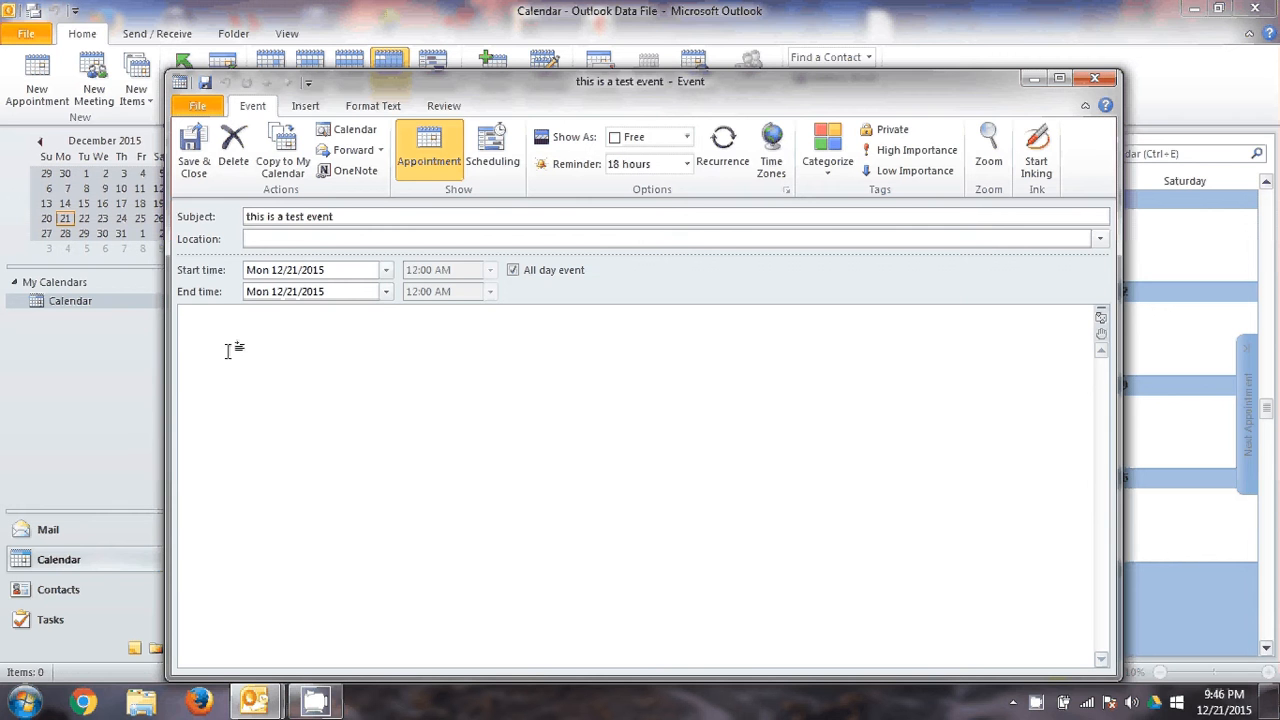
left_click(188, 328)
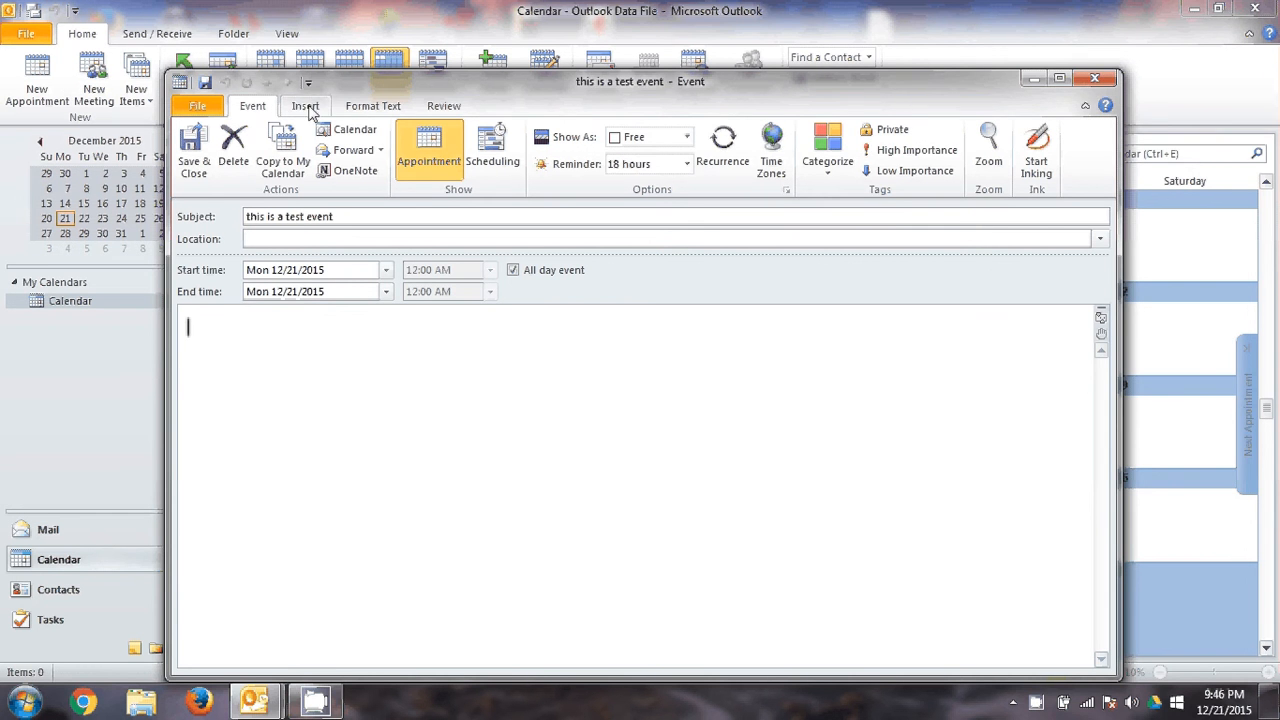
left_click(304, 104)
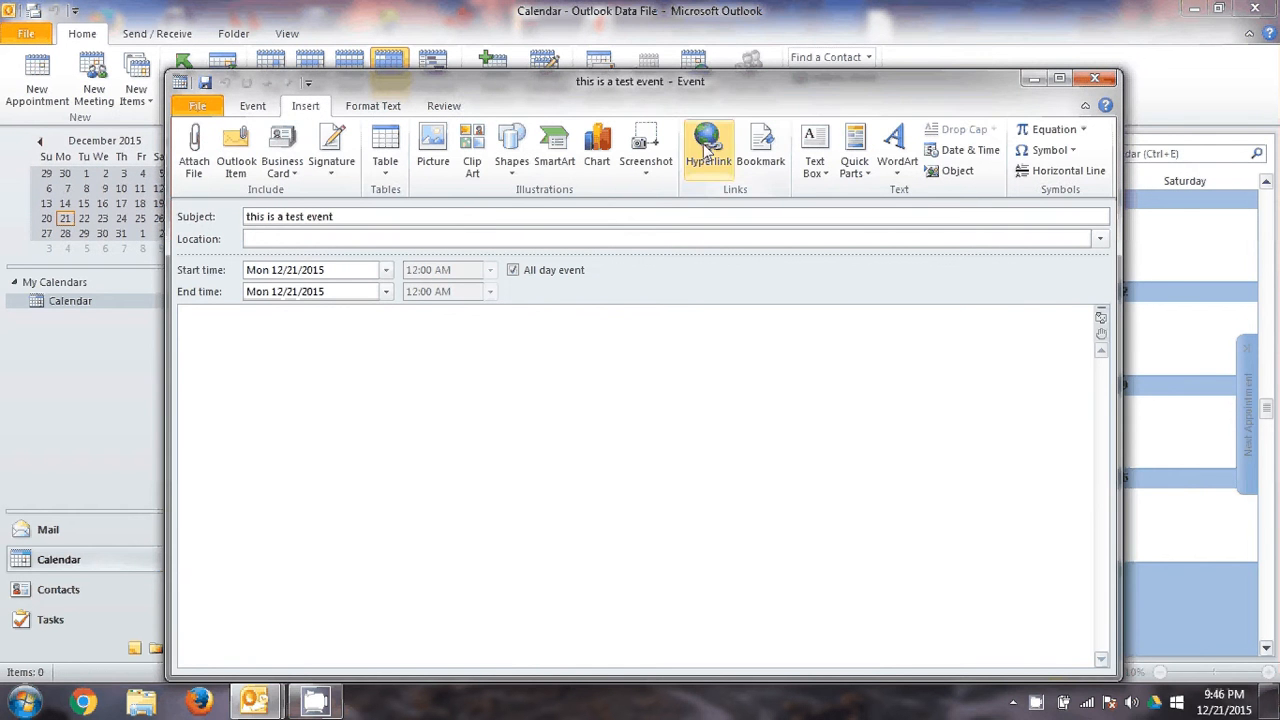
Bring up the Insert Hyperlink dialog from the event body.
left_click(708, 144)
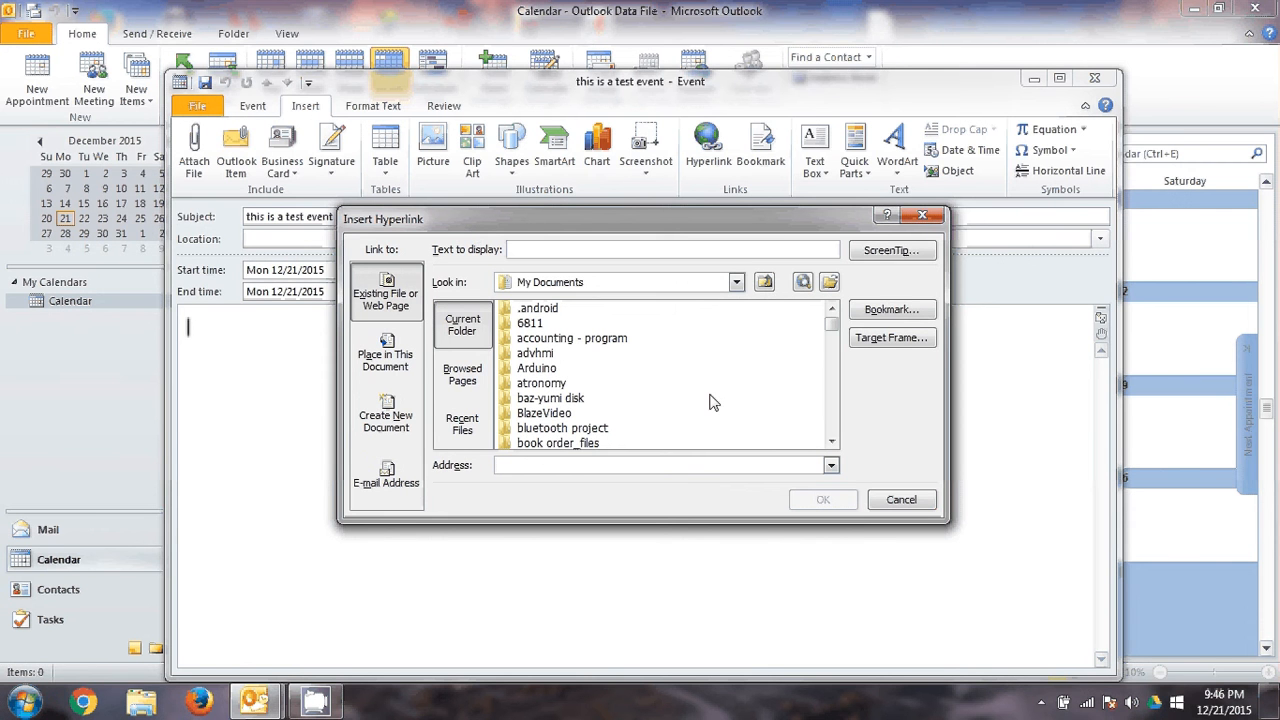
mouse_move(830, 280)
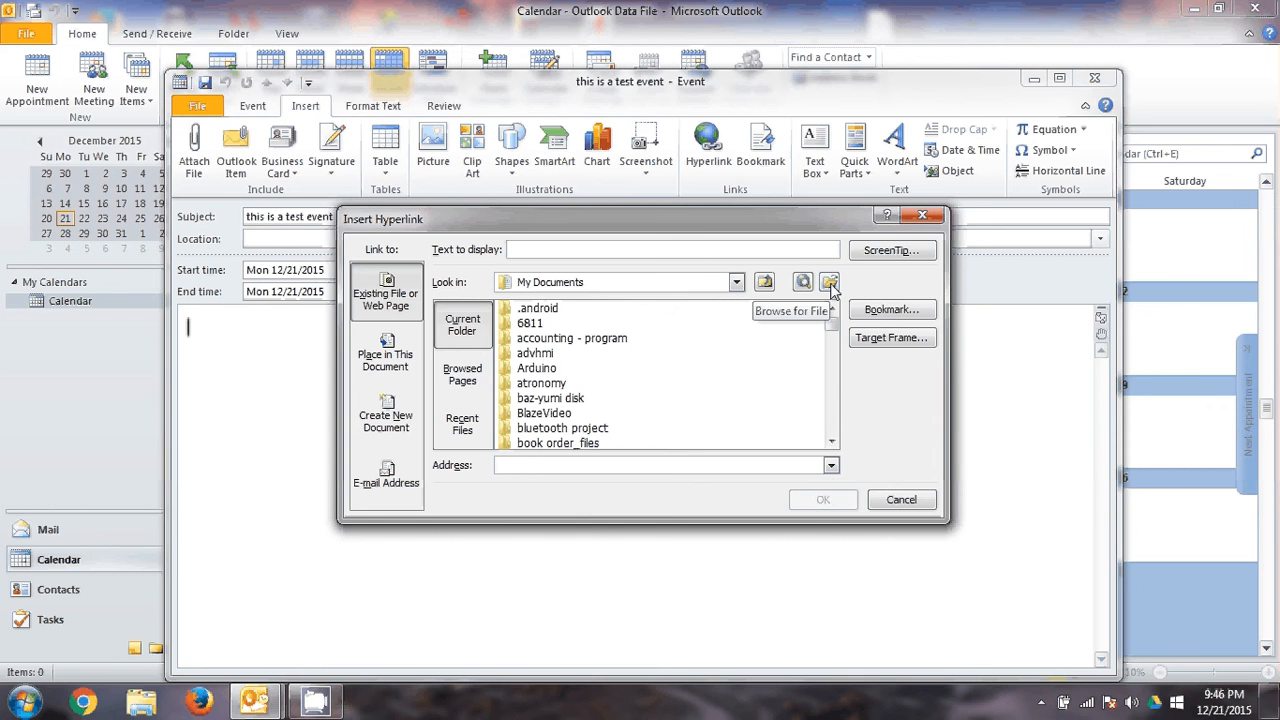
Browse to 'a test document' in the scratch folder on the usb1_1 (Z:) network drive as the link target.
left_click(828, 280)
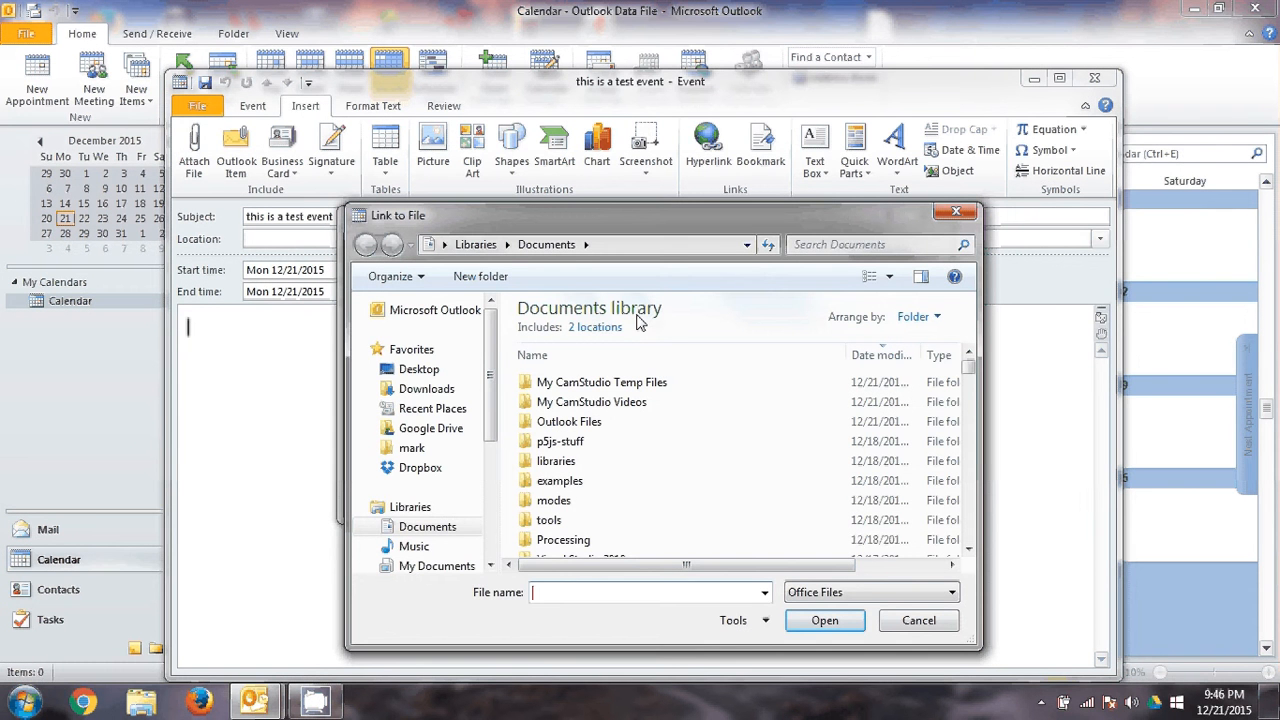
scroll("down", 3)
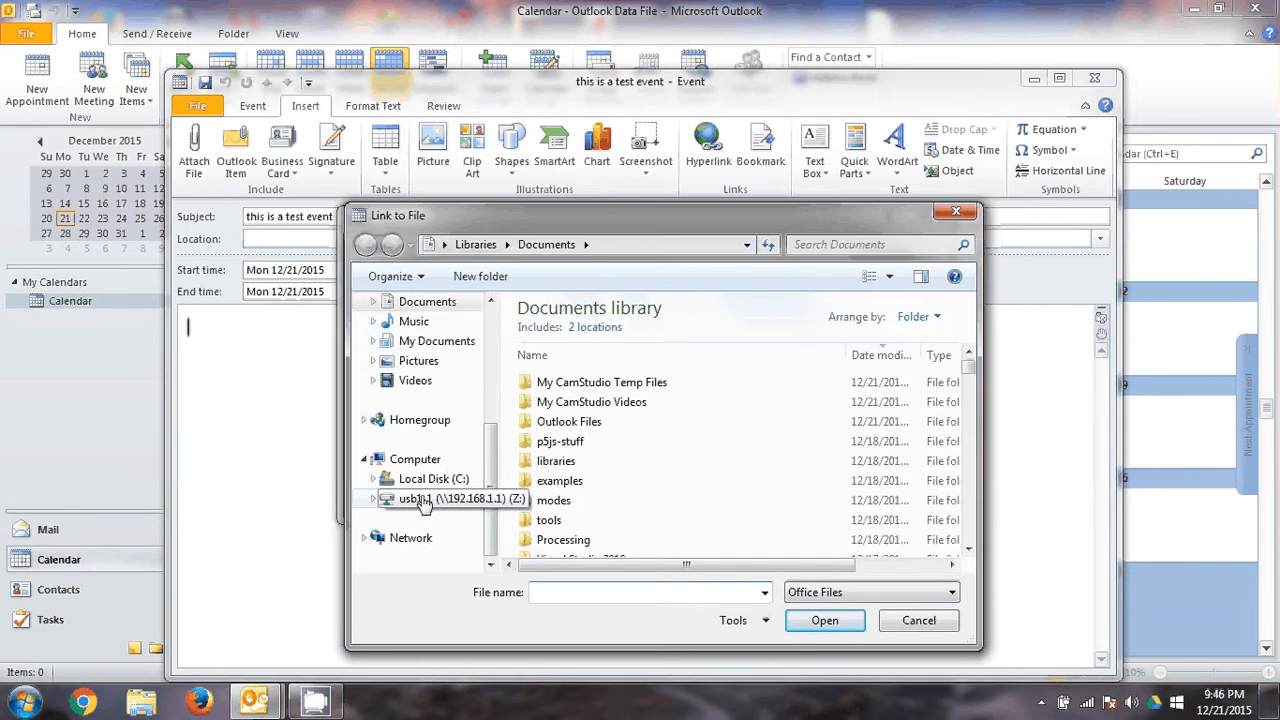
left_click(418, 500)
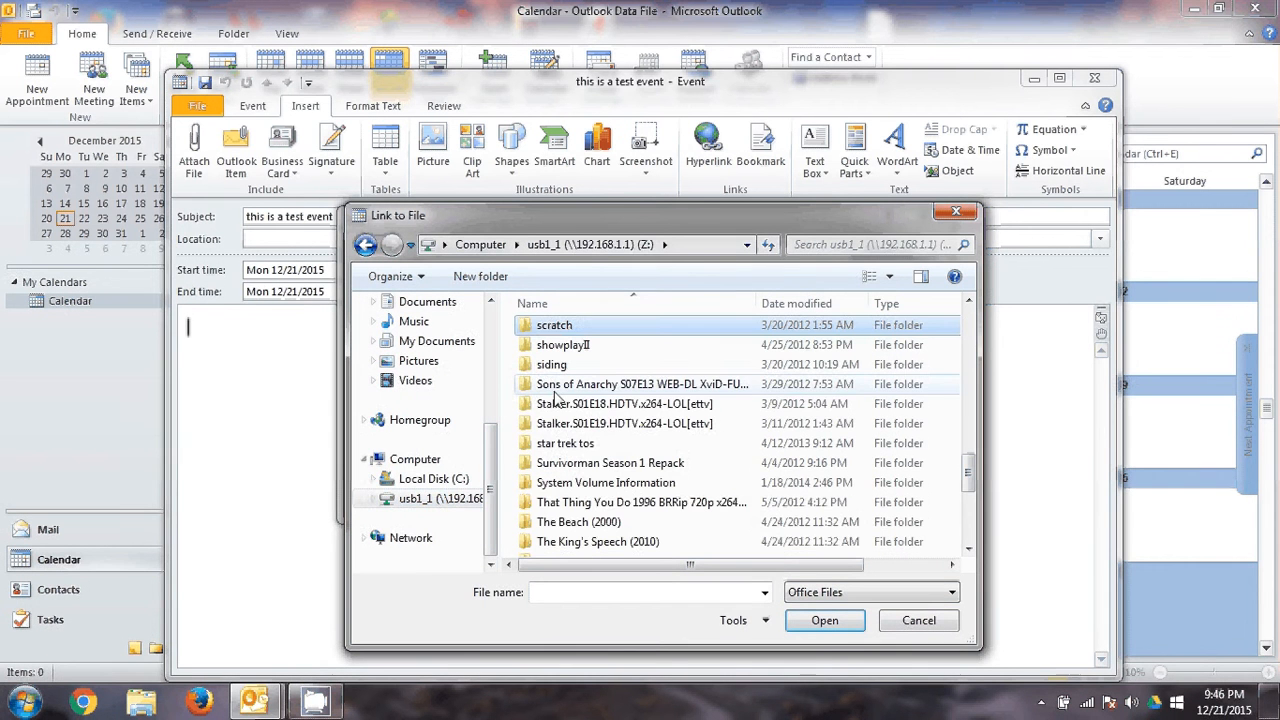
double_click(554, 324)
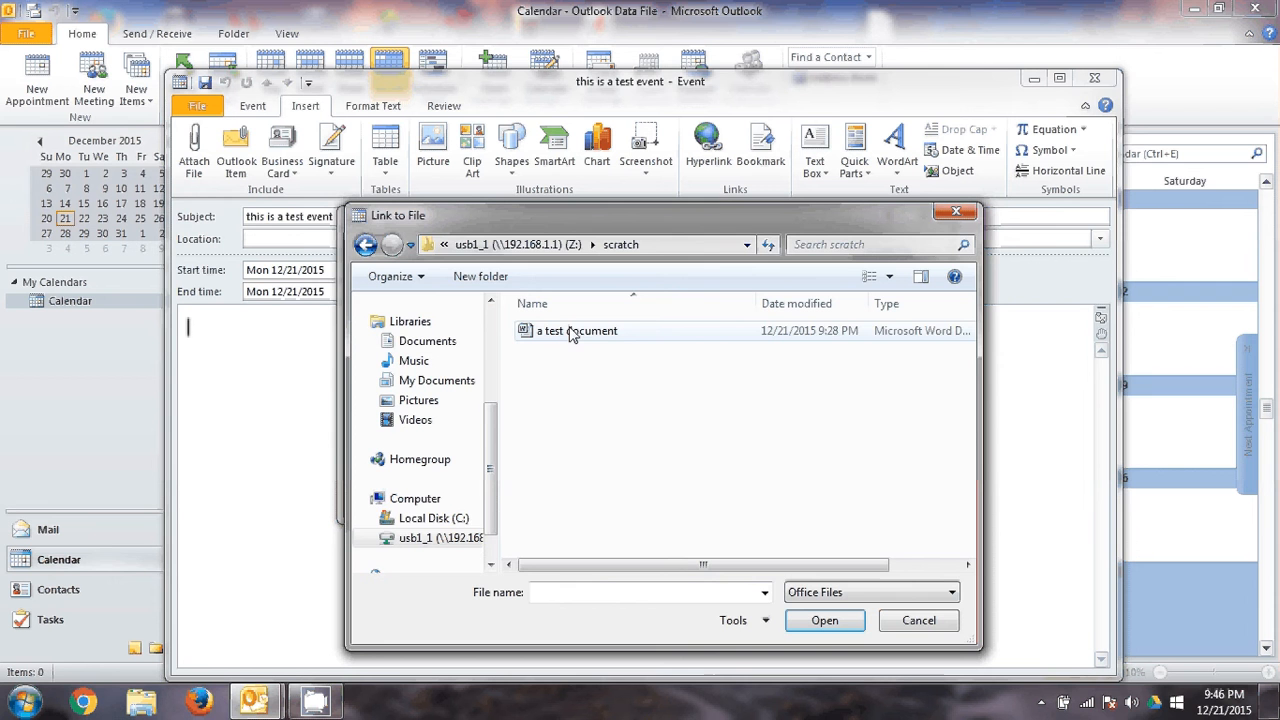
left_click(576, 330)
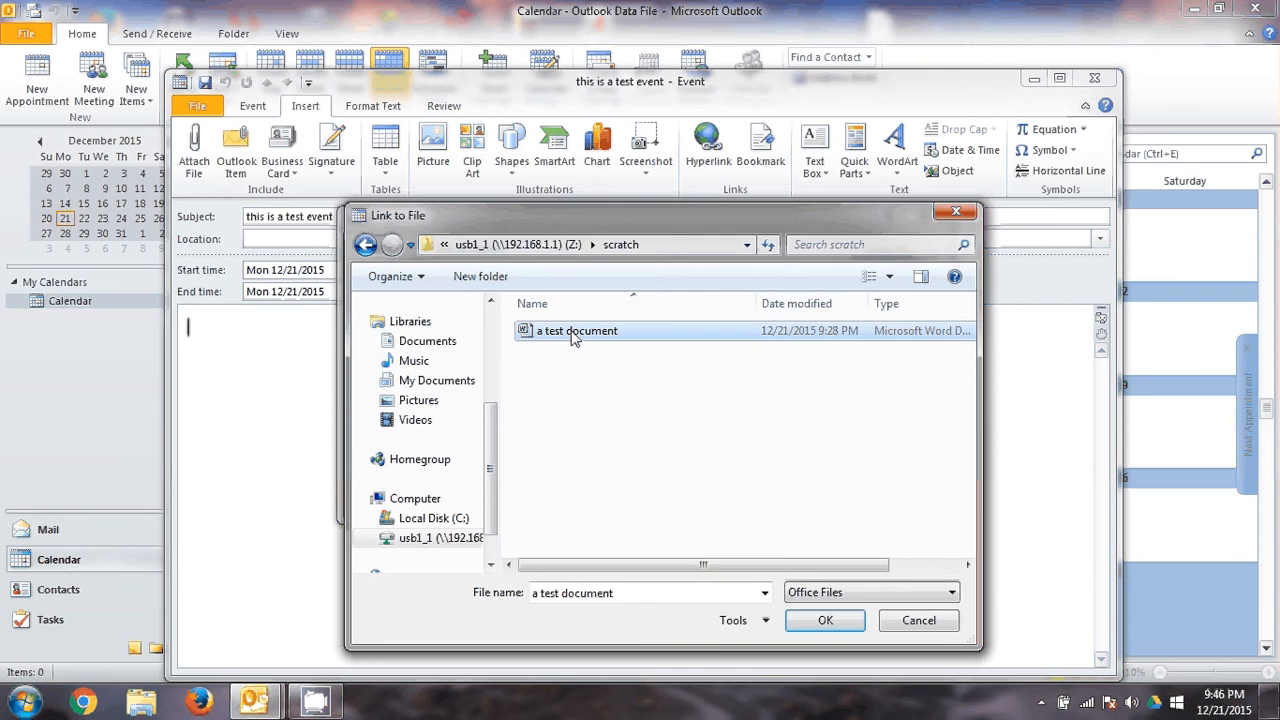
left_click(824, 620)
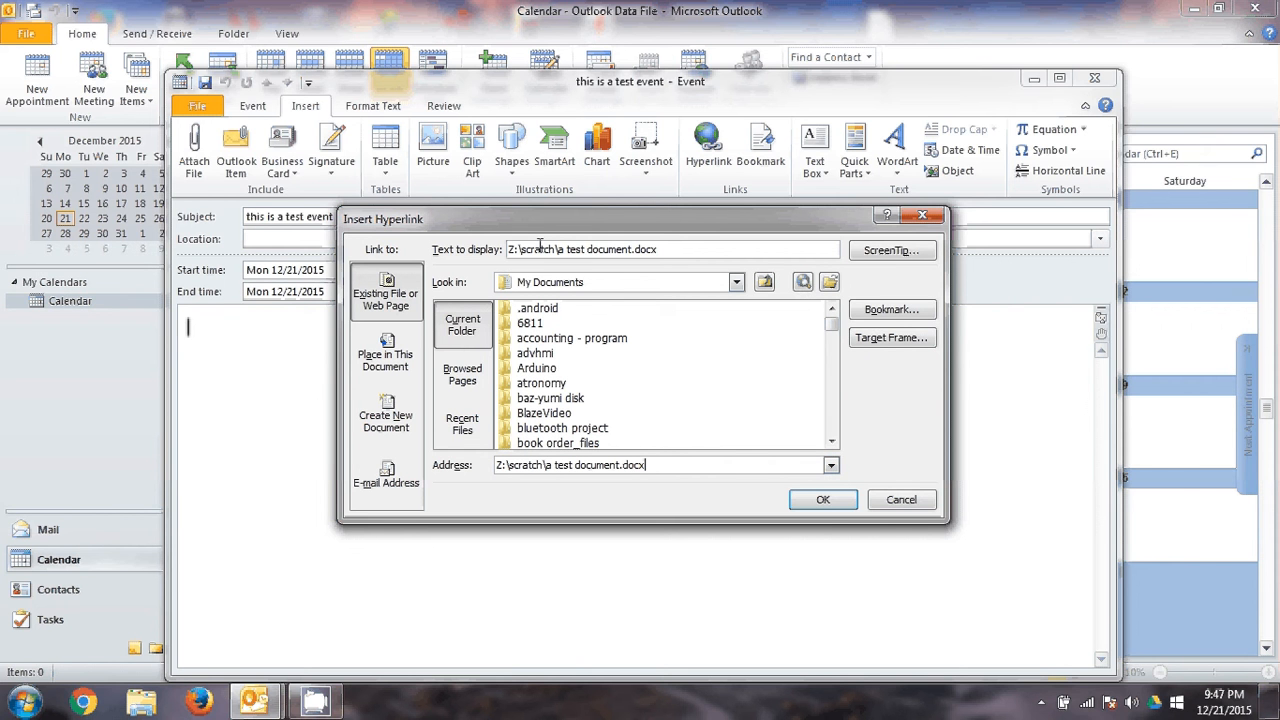
Set the display text to 'this is a link to a document' and insert the link into the body.
double_click(620, 248)
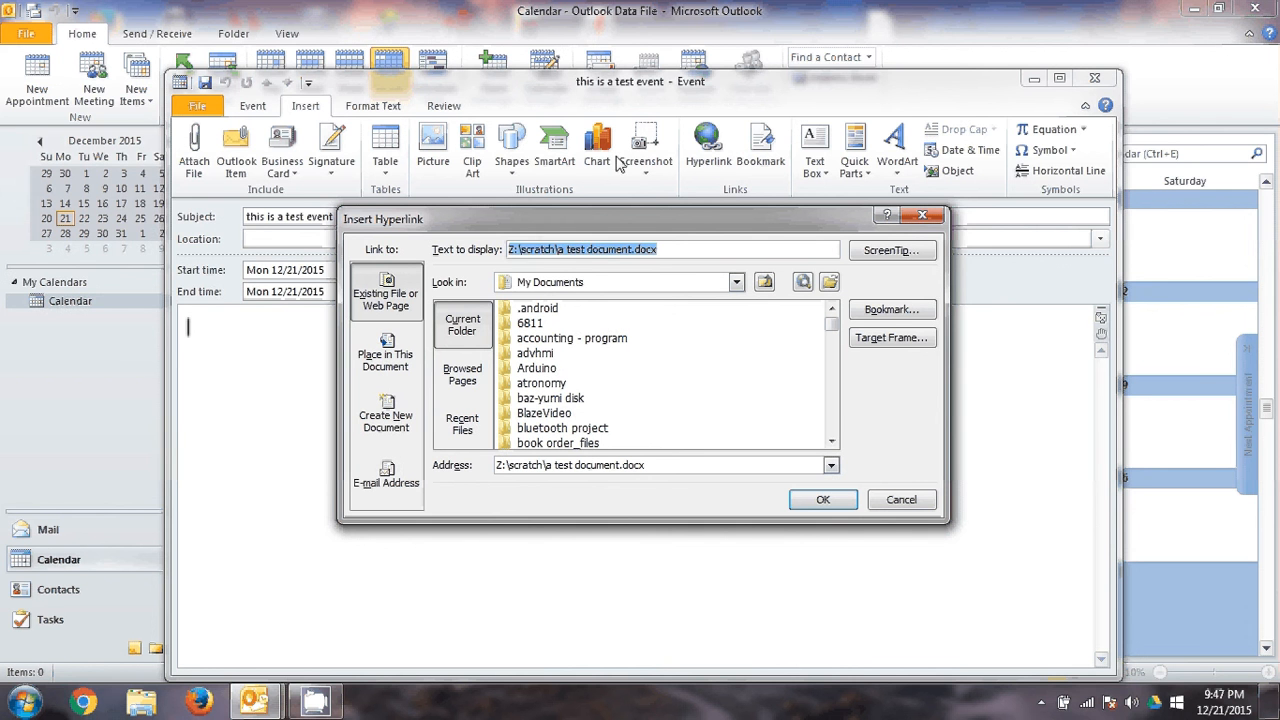
type("this is a link to a document")
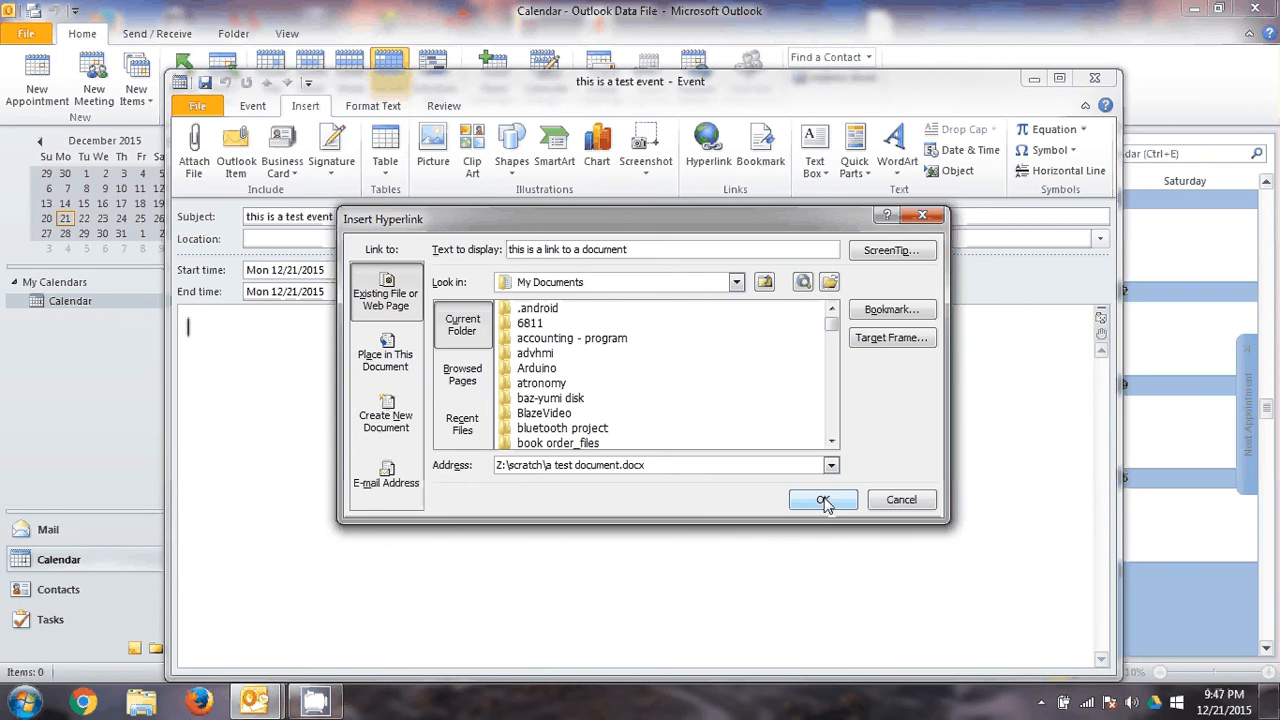
left_click(822, 500)
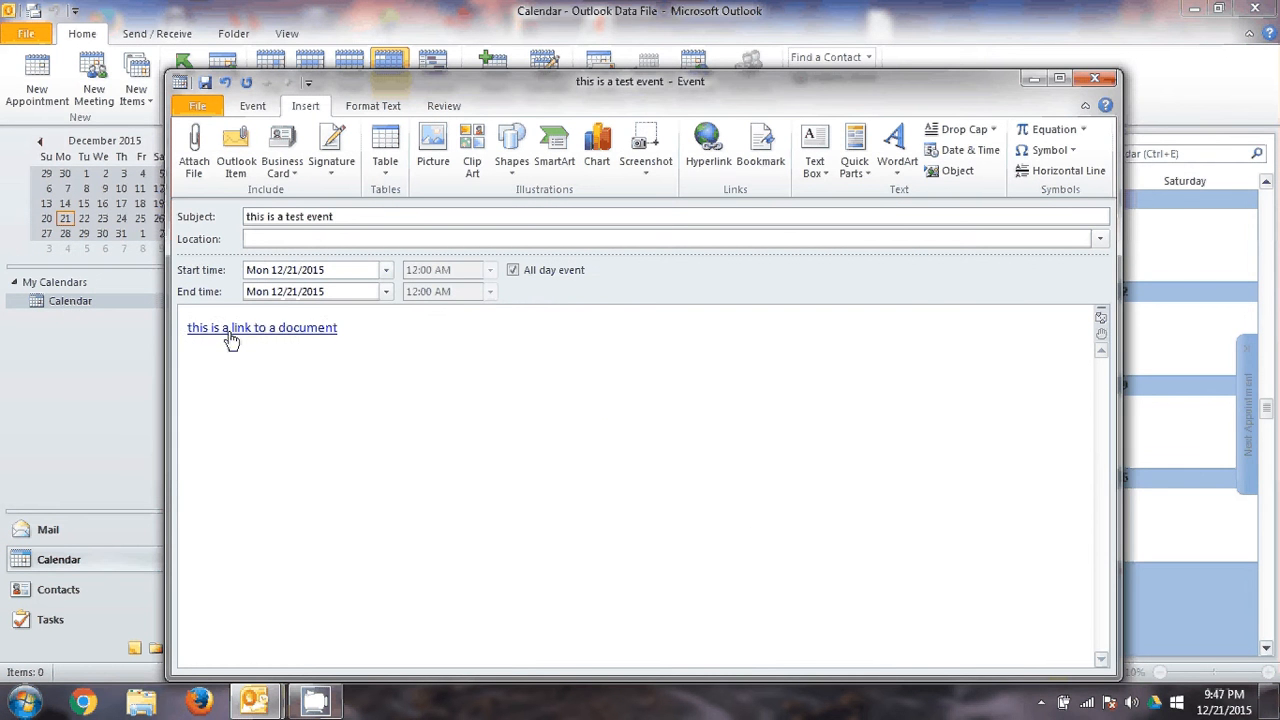
mouse_move(262, 328)
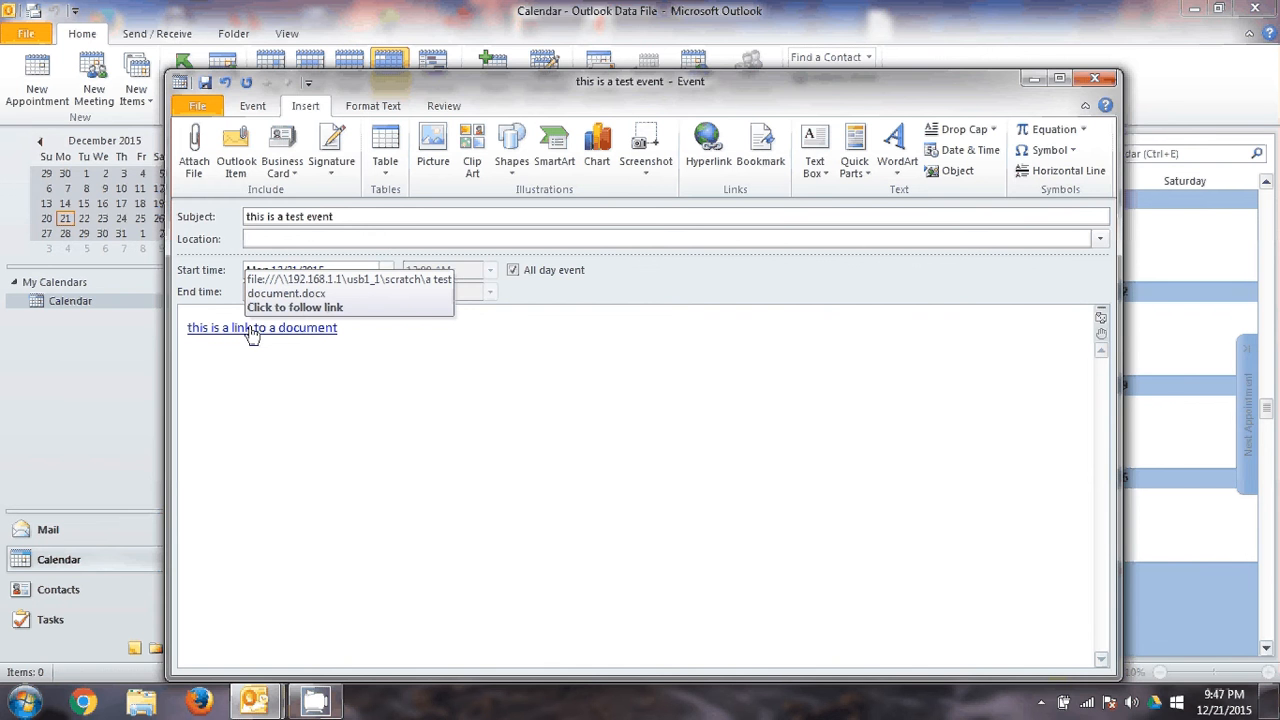
Follow the link and accept the mail attachment warning to open the document.
left_click(262, 328)
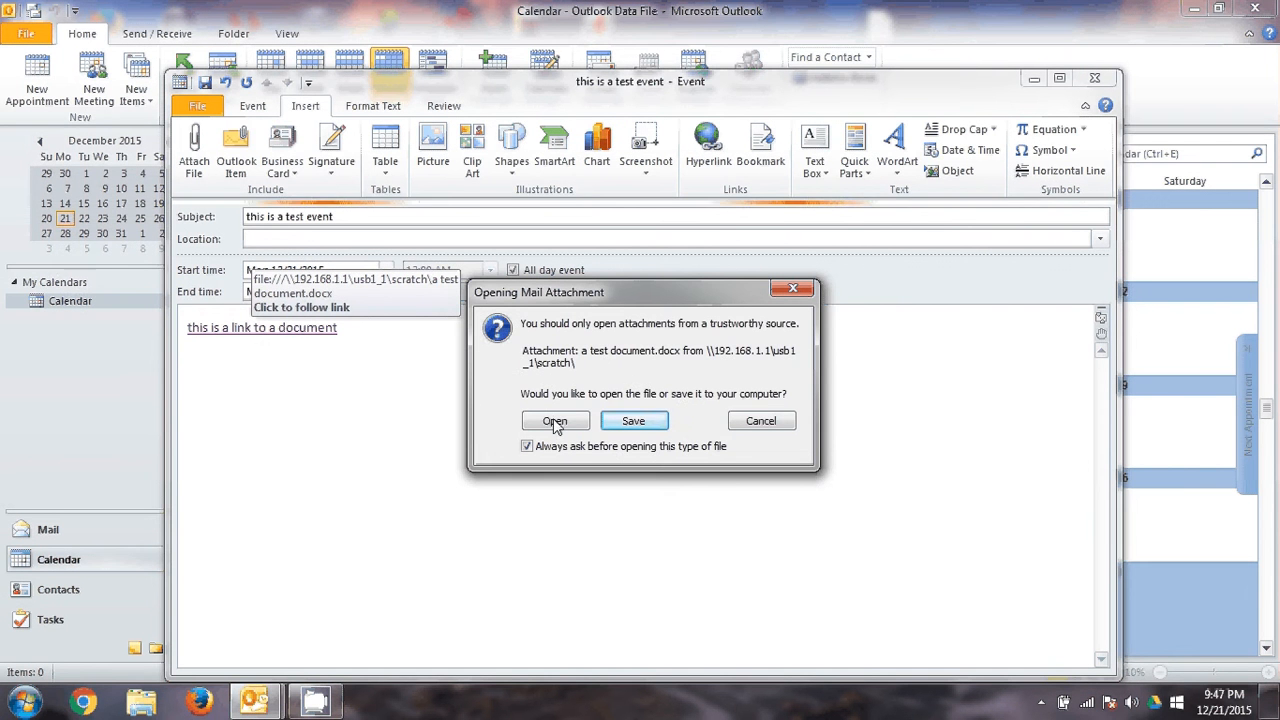
left_click(556, 420)
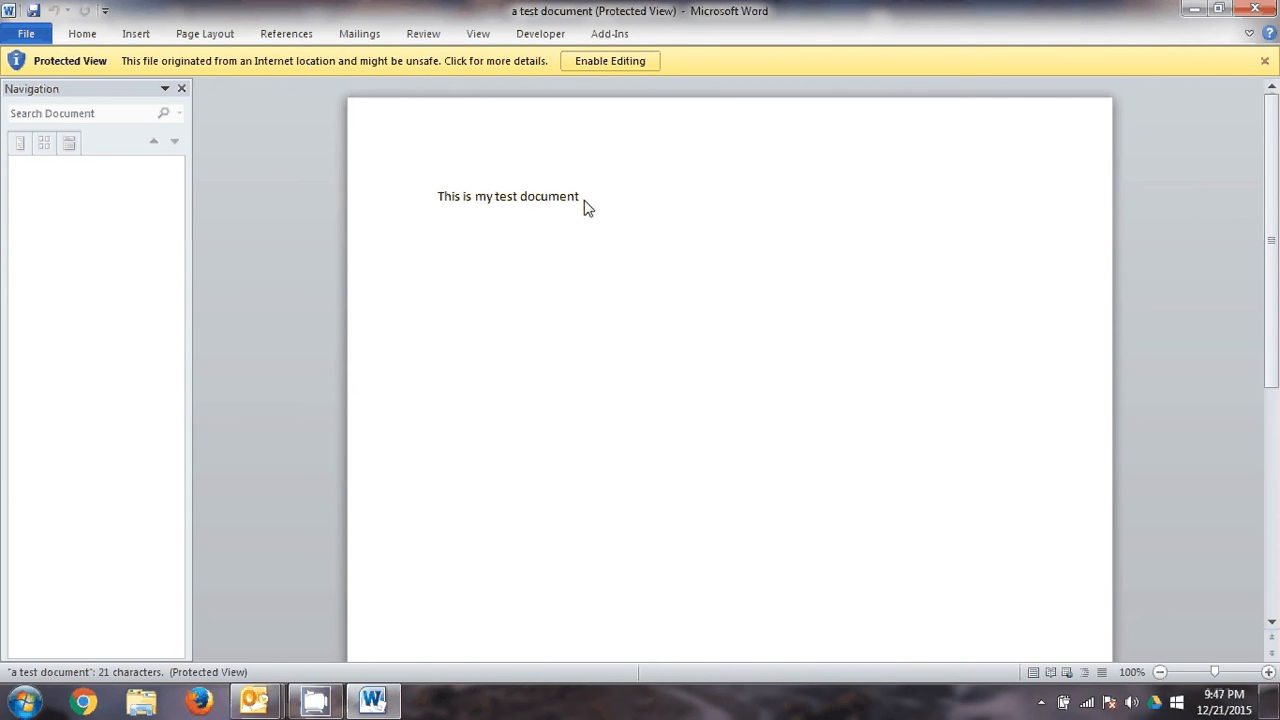
Close the Word test document showing 'This is my test document' to return to the event.
left_click(610, 60)
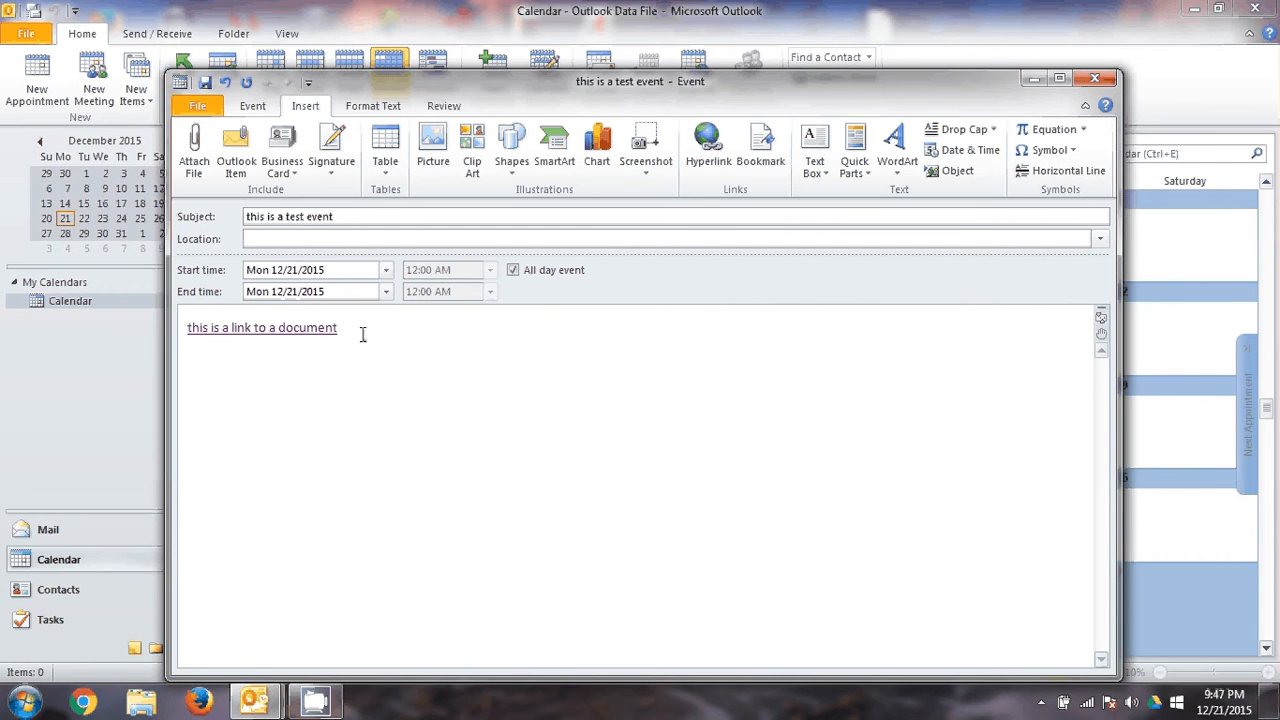
Edit the hyperlink address, removing the file name so it points to the scratch folder.
right_click(262, 328)
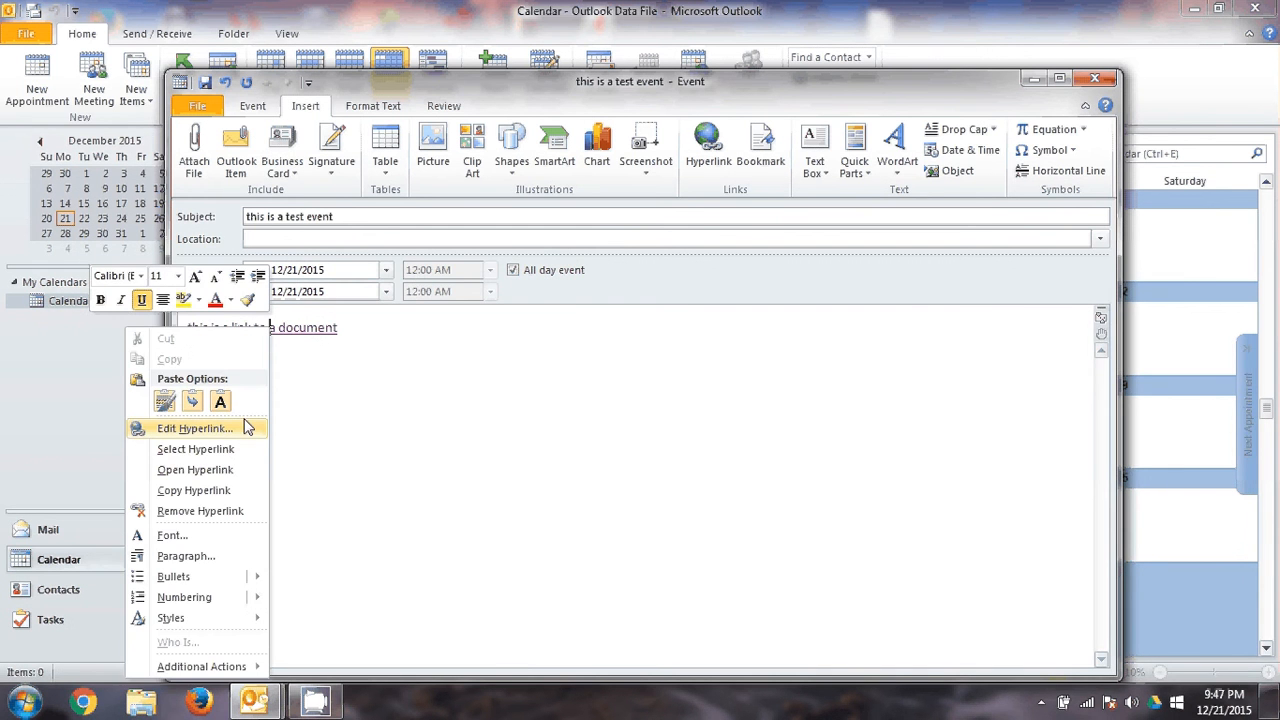
left_click(196, 428)
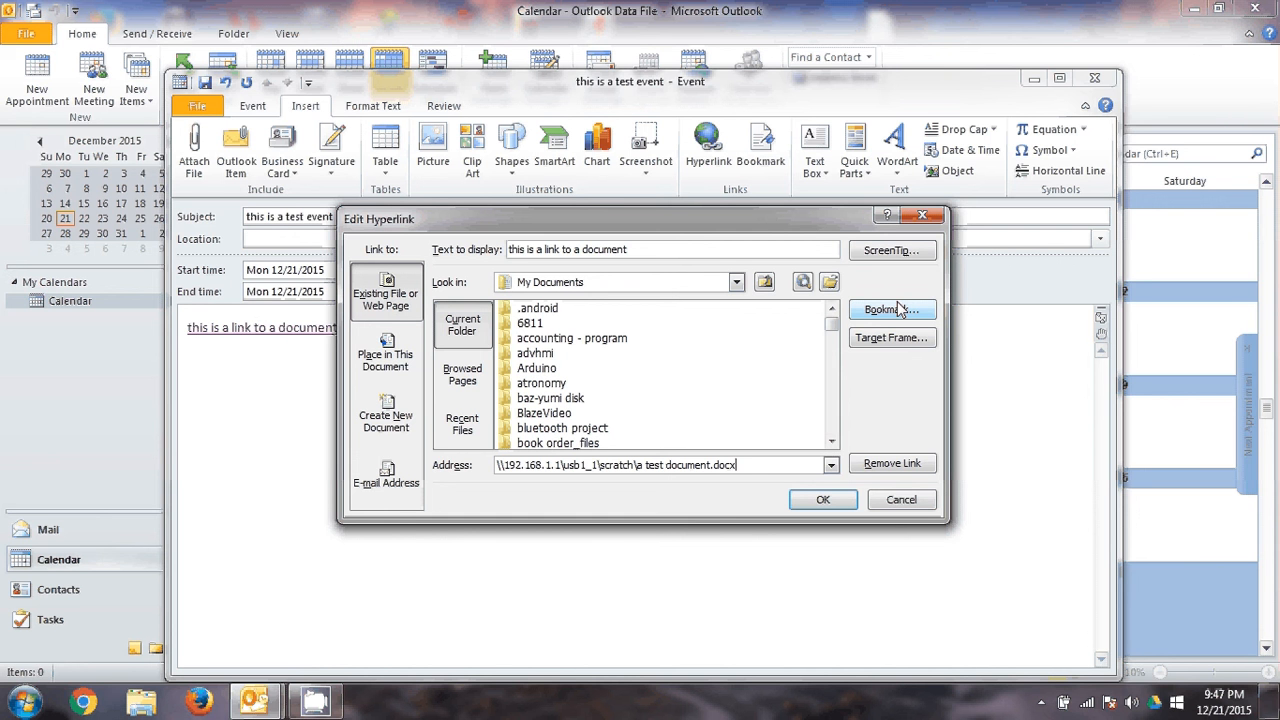
key("BackSpace")
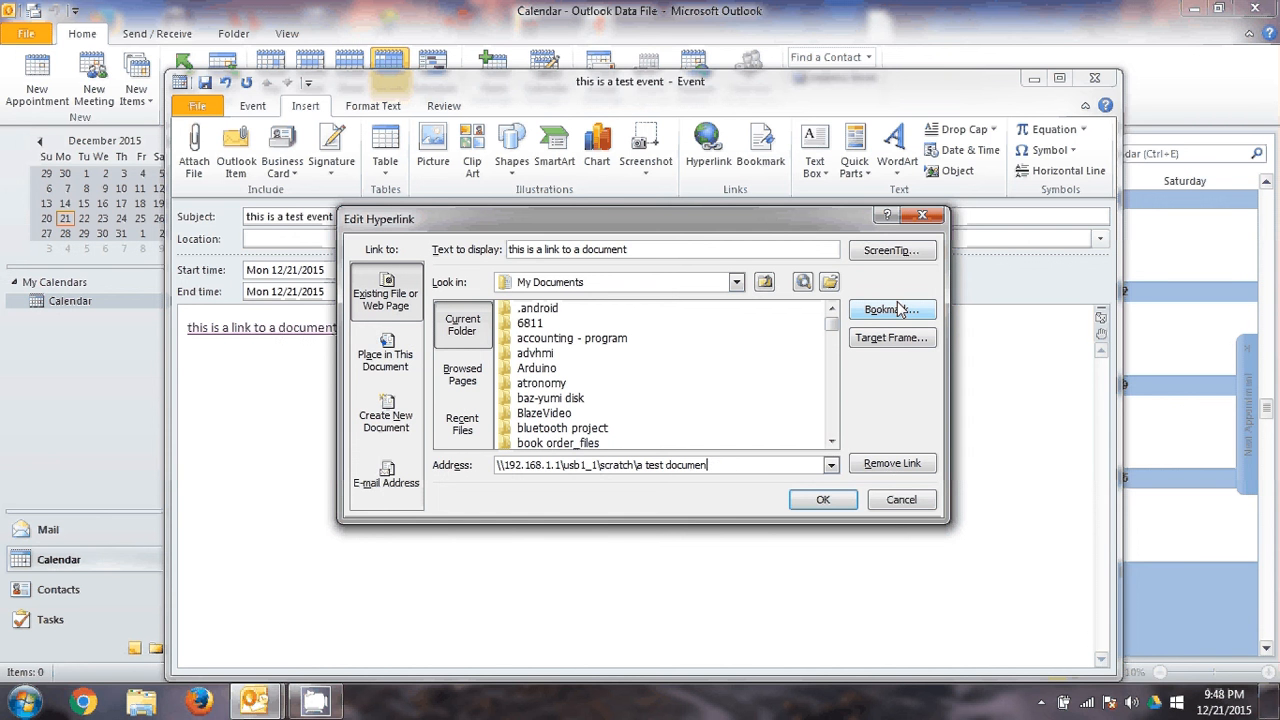
key("BackSpace")
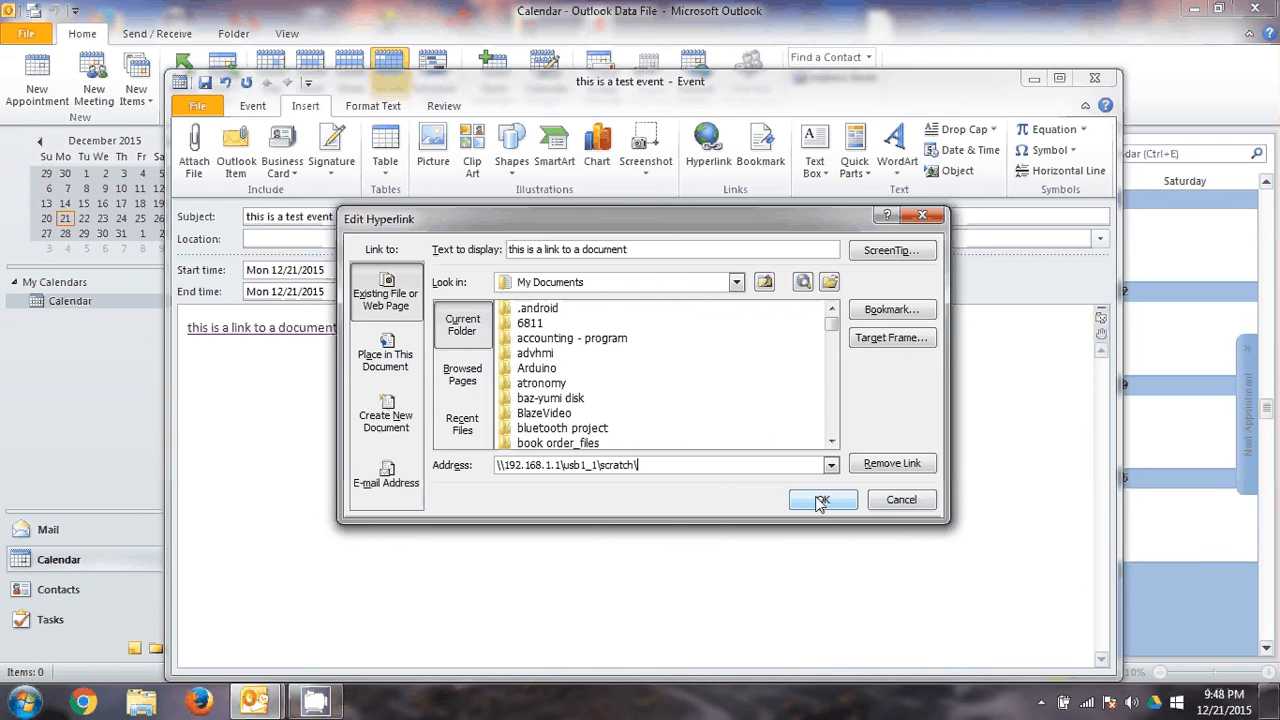
left_click(820, 500)
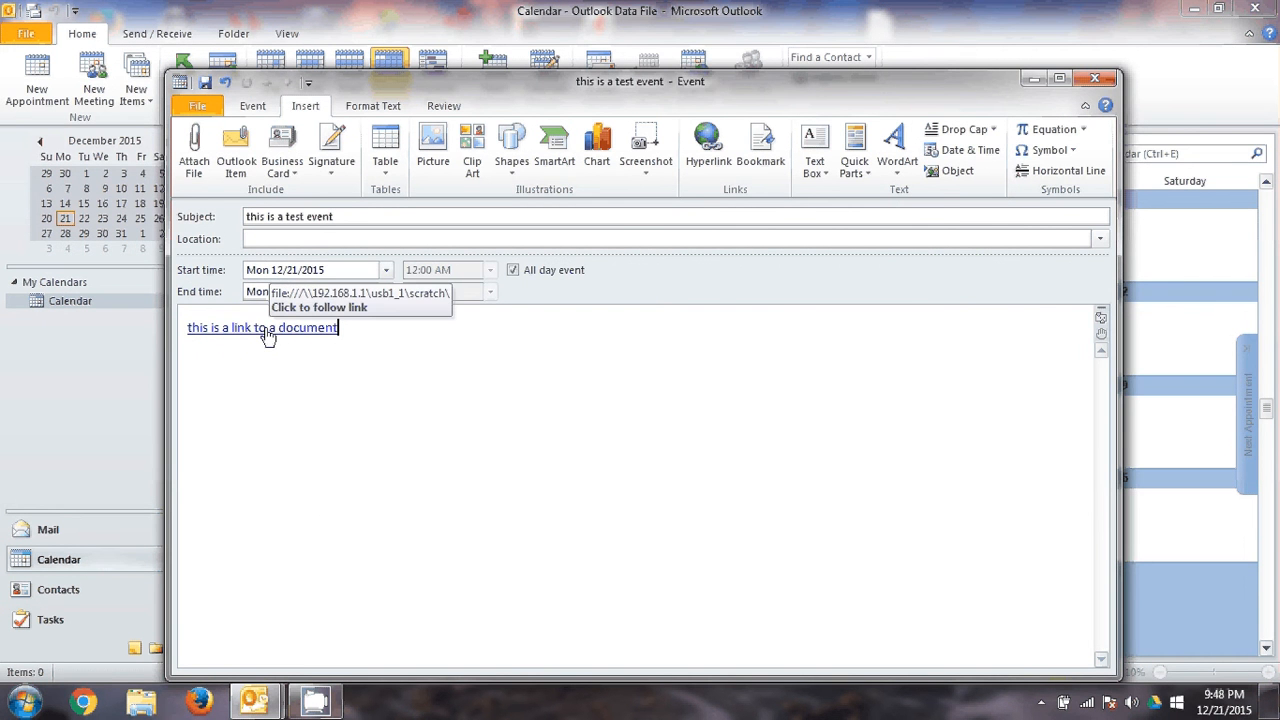
left_click(262, 328)
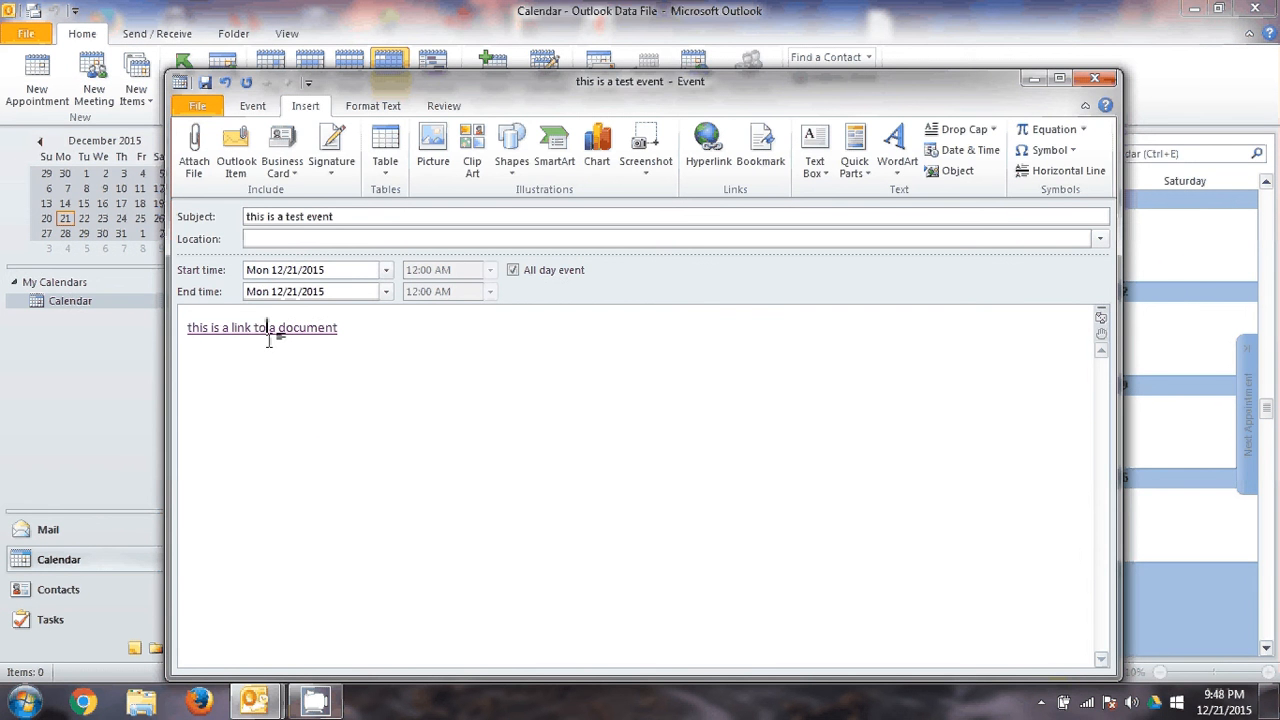
mouse_move(304, 338)
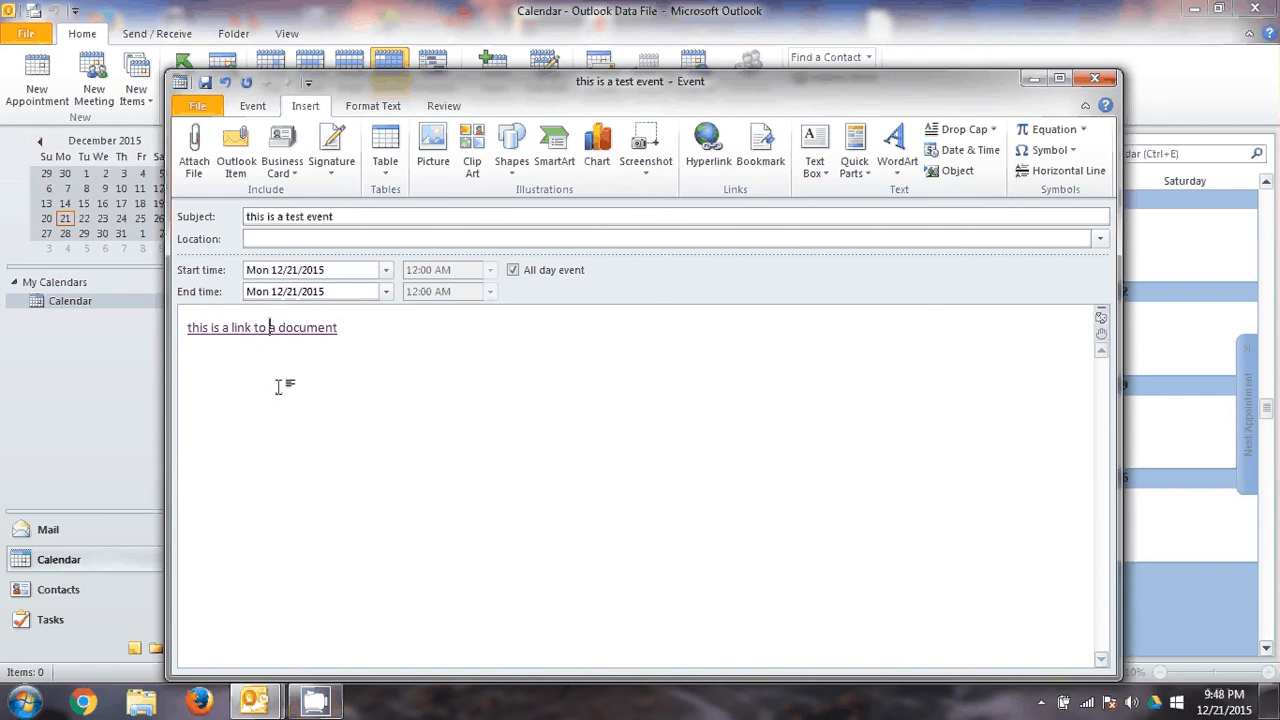
mouse_move(998, 704)
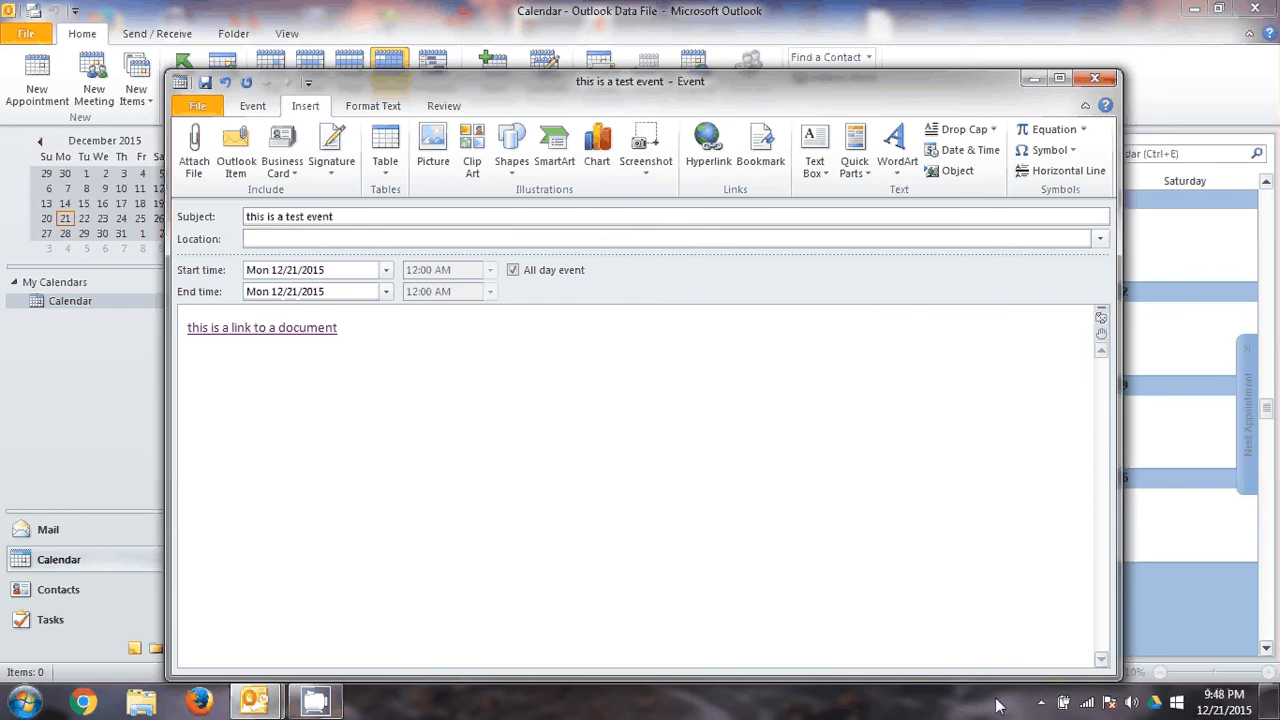